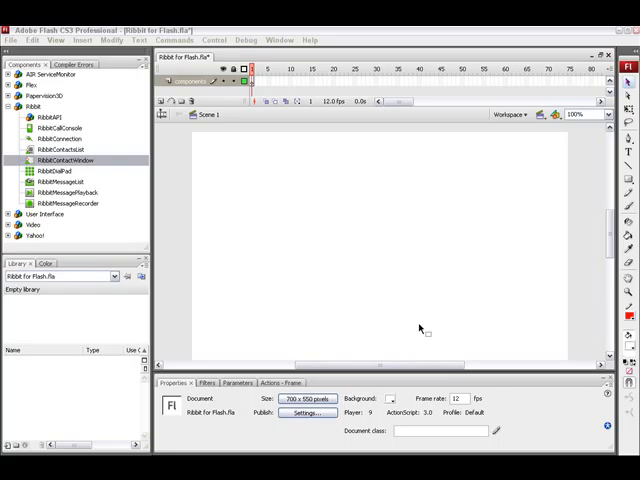
# - Place the RibbitConnection login and RibbitContactsList components on the stage and select the list
pyautogui.click(58, 128)
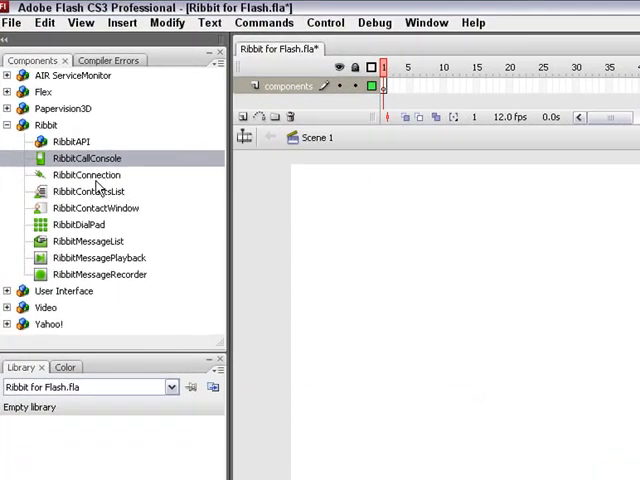
pyautogui.click(86, 174)
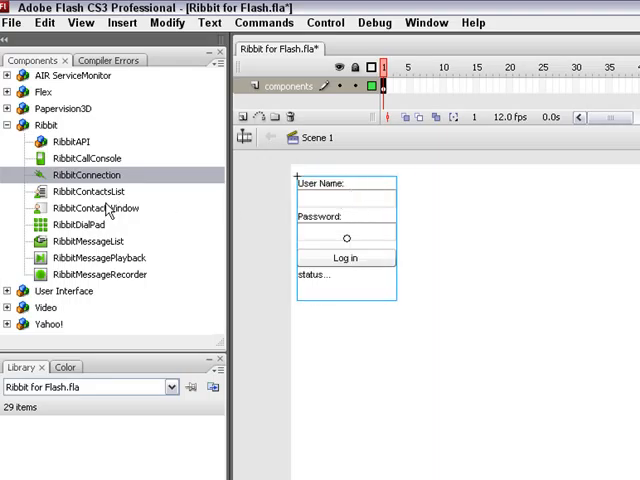
pyautogui.click(84, 192)
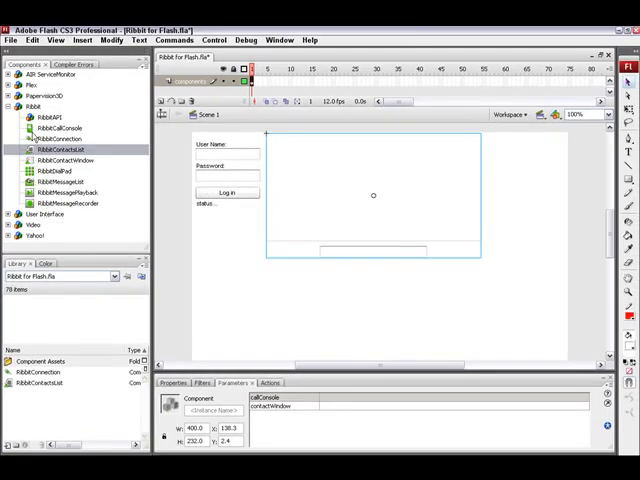
pyautogui.click(62, 128)
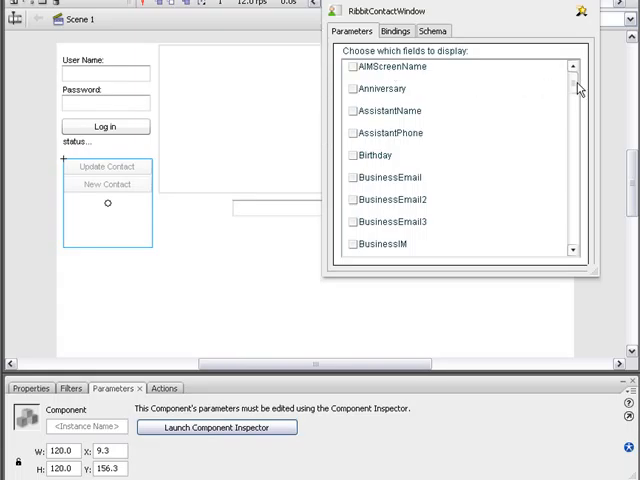
# - Scroll through the contact window's display-field options in the Component Inspector
pyautogui.scroll(-3)
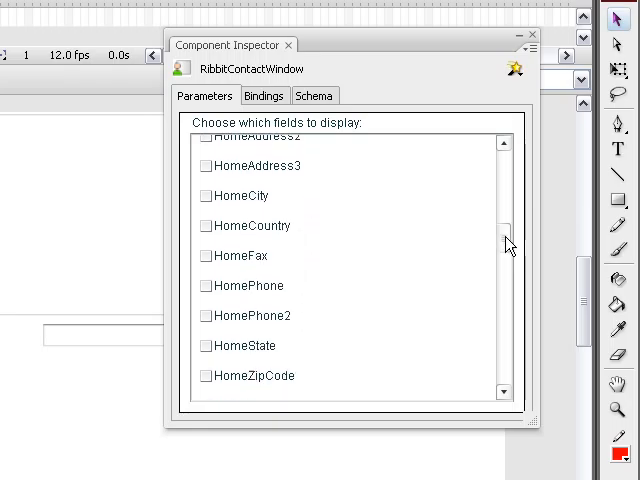
pyautogui.scroll(-3)
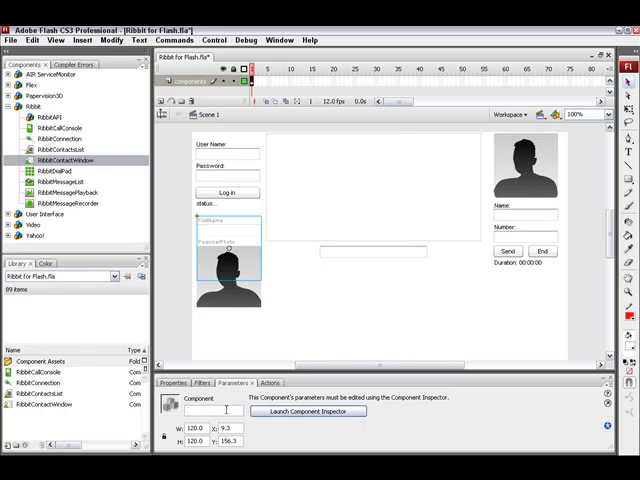
# - Name the contactWindow and call console instances and set the contacts list's callConsole parameter
pyautogui.write('contactWindo')
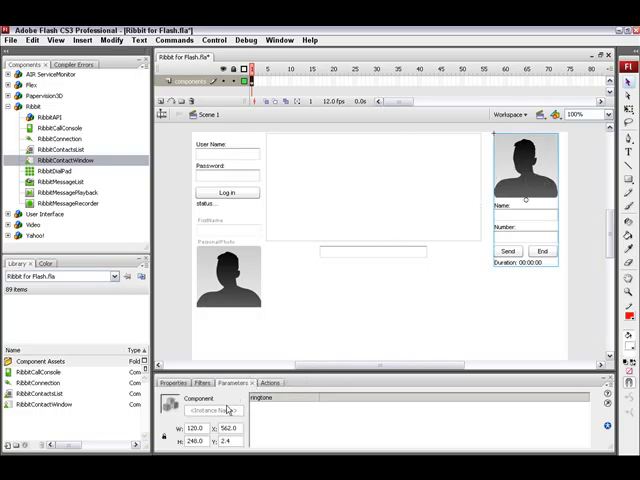
pyautogui.write('callConsole')
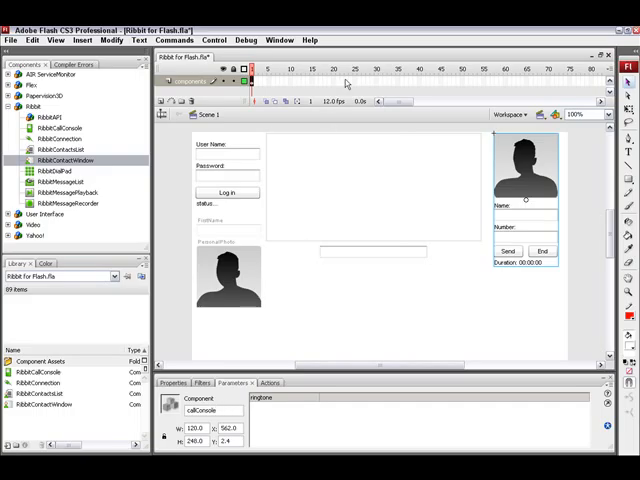
pyautogui.click(372, 196)
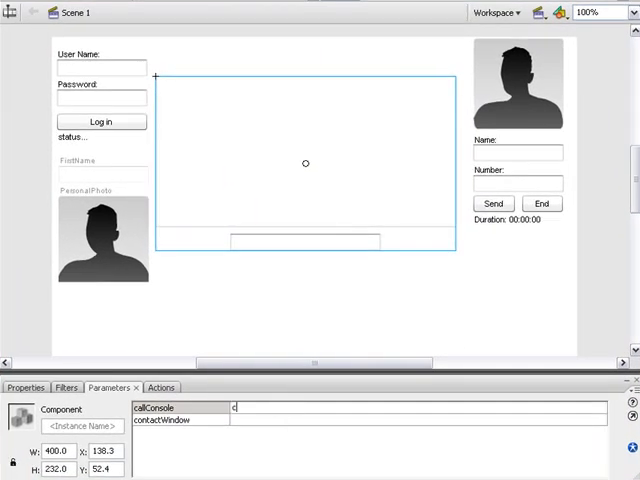
pyautogui.write('callConsole')
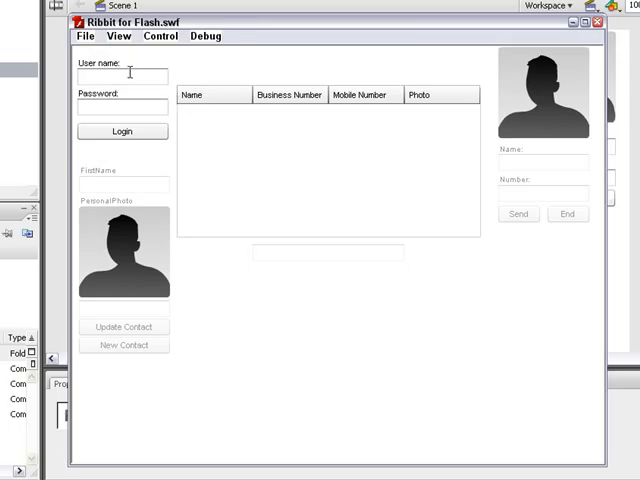
pyautogui.click(124, 76)
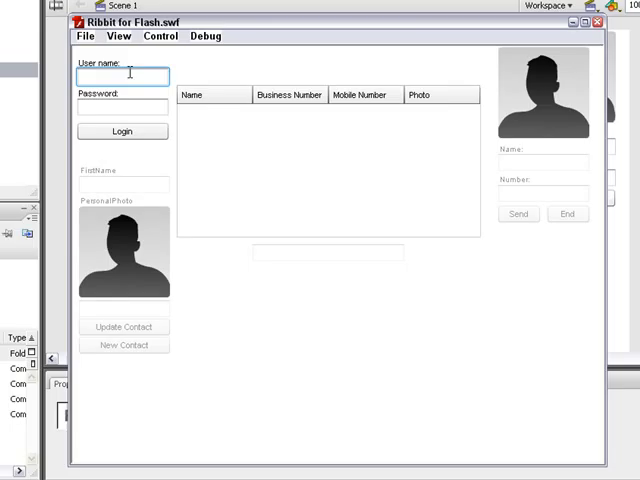
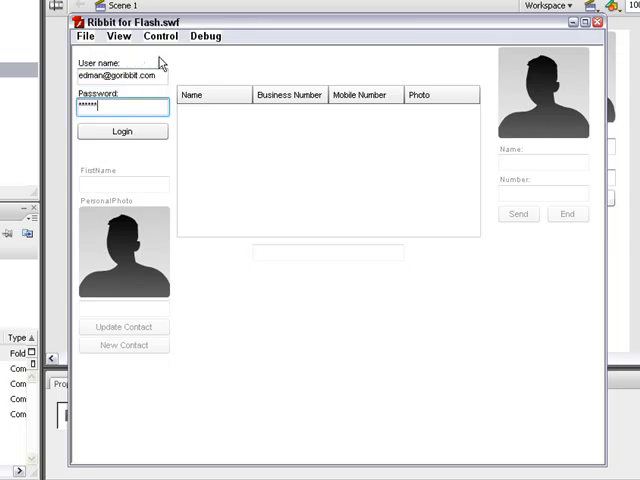
pyautogui.click(122, 132)
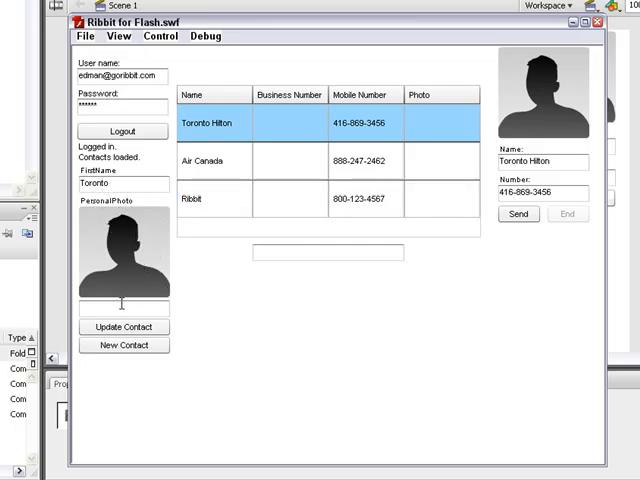
# - Select the Toronto Hilton row so its details fill the call console
pyautogui.click(124, 308)
pyautogui.write('oronto_home_left.jpg')
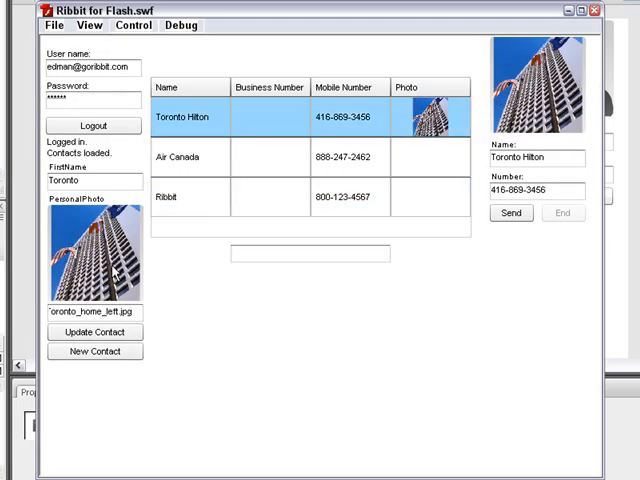
pyautogui.moveTo(548, 90)
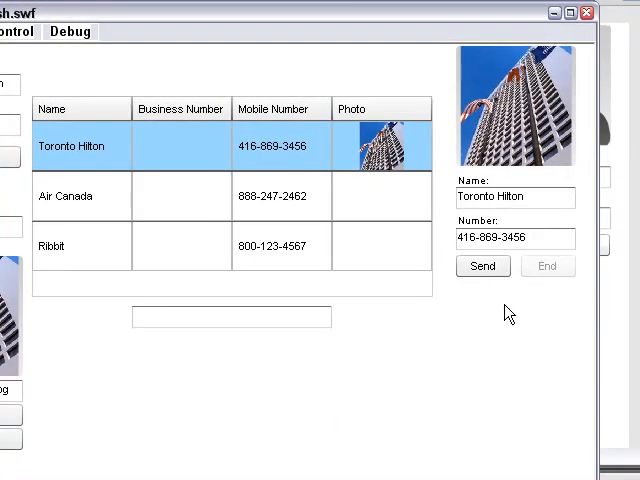
# - Call Toronto Hilton, allow microphone access, and end the call
pyautogui.click(484, 266)
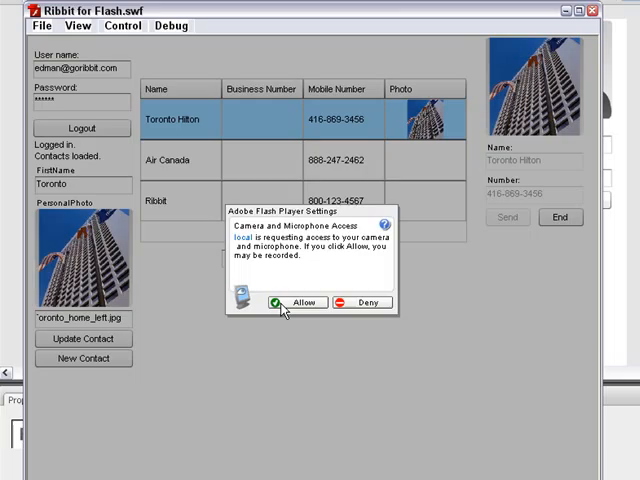
pyautogui.click(296, 302)
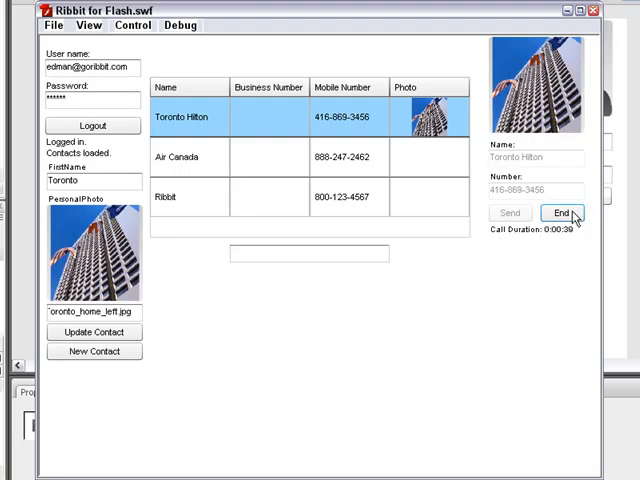
pyautogui.click(562, 212)
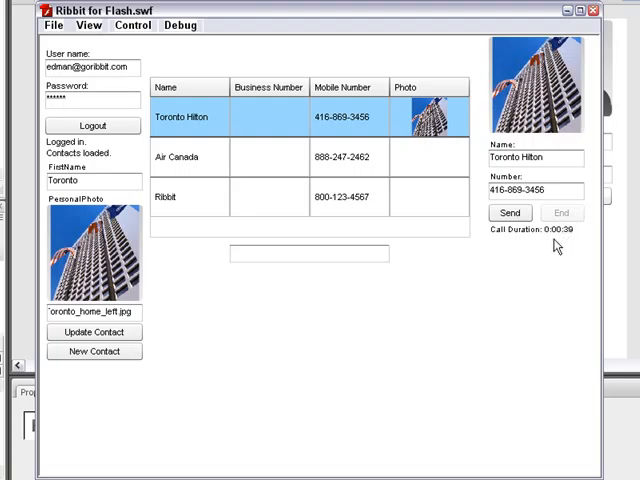